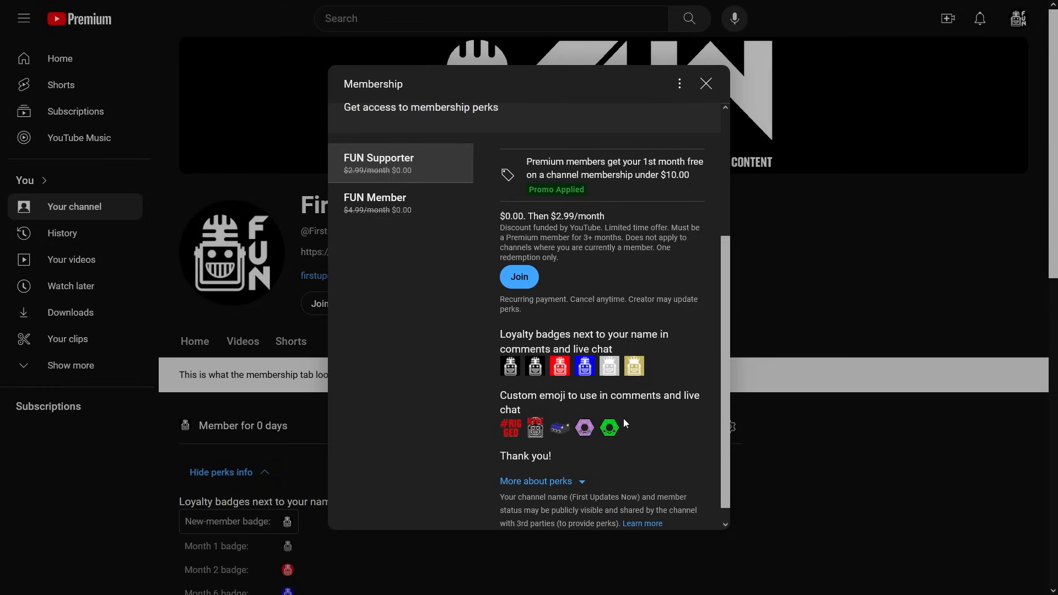
{"action": "mouse_move", "coordinate": [395, 213]}
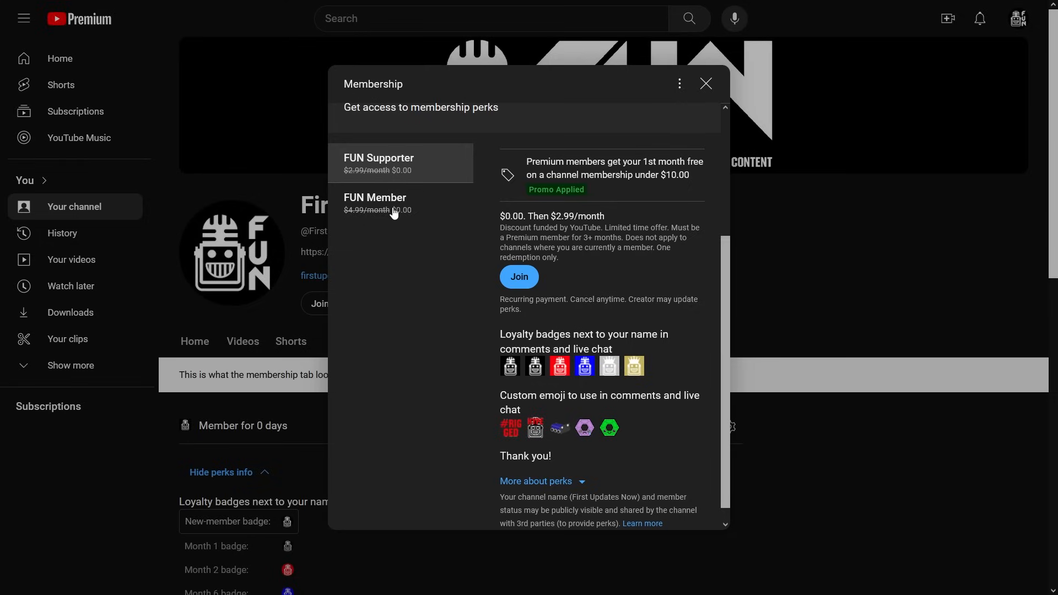
{"action": "left_click", "coordinate": [386, 203]}
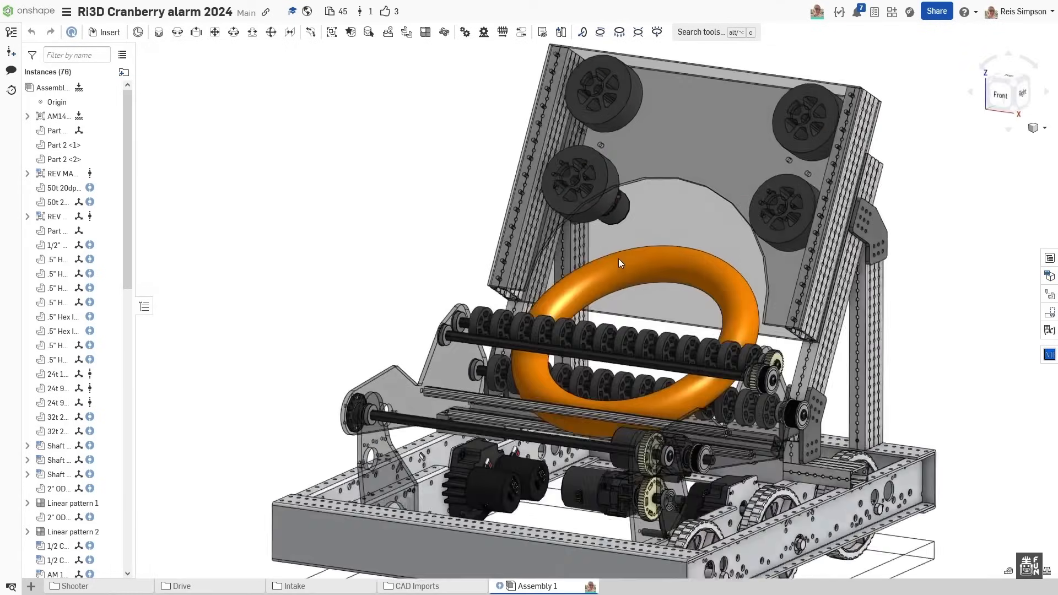
{"action": "left_click_drag", "start_coordinate": [619, 264], "coordinate": [732, 253]}
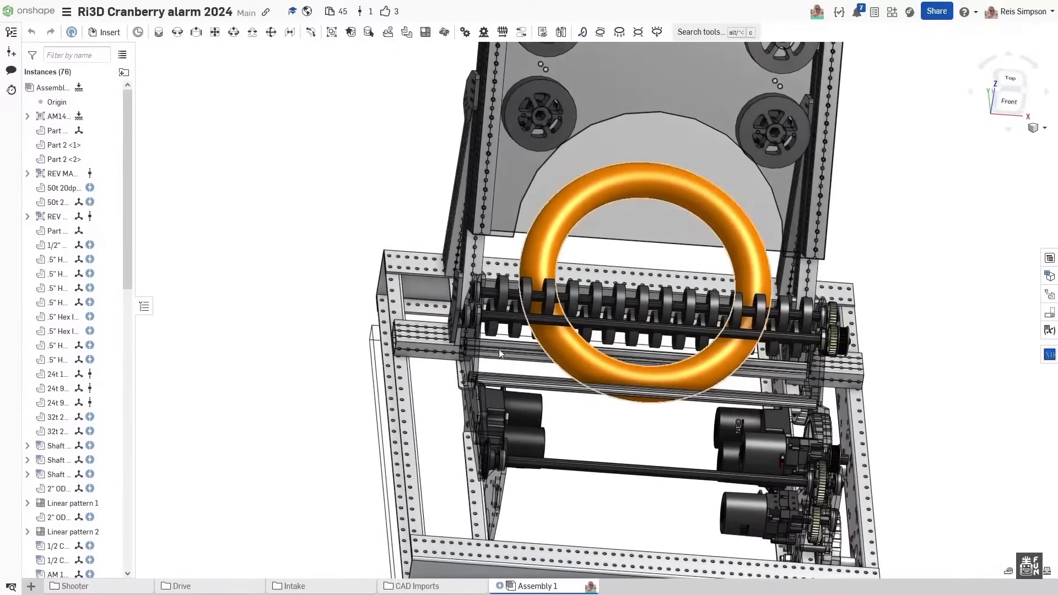
{"action": "left_click", "coordinate": [516, 422]}
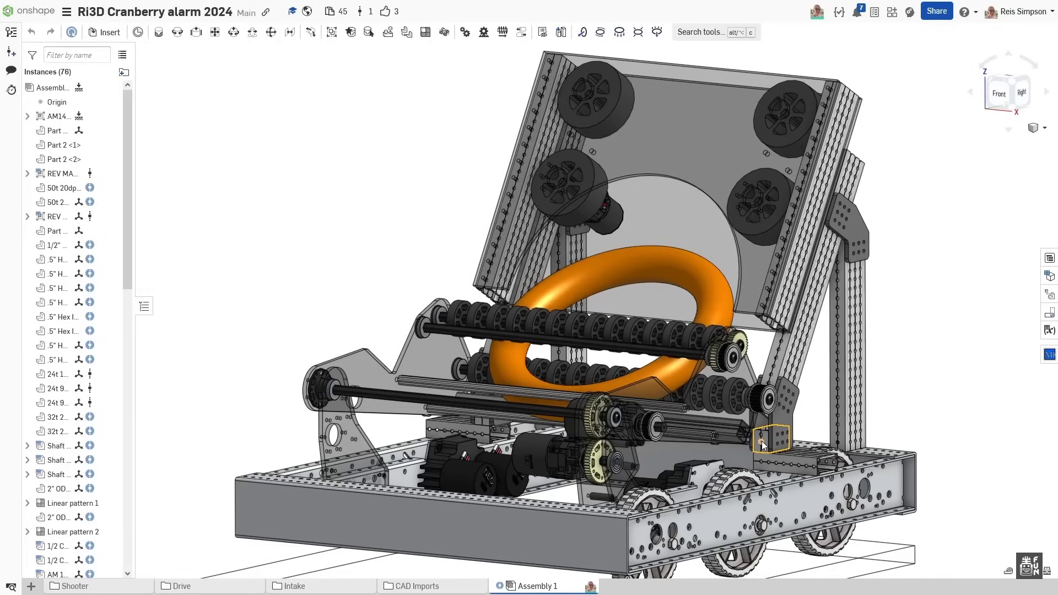
{"action": "mouse_move", "coordinate": [767, 446]}
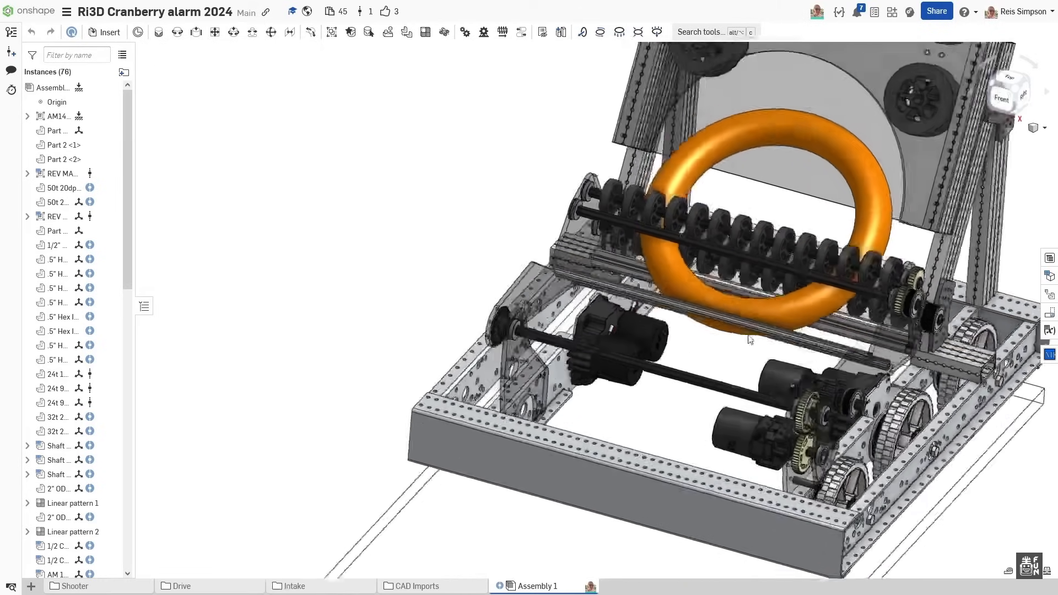
{"action": "left_click_drag", "start_coordinate": [749, 339], "coordinate": [715, 341]}
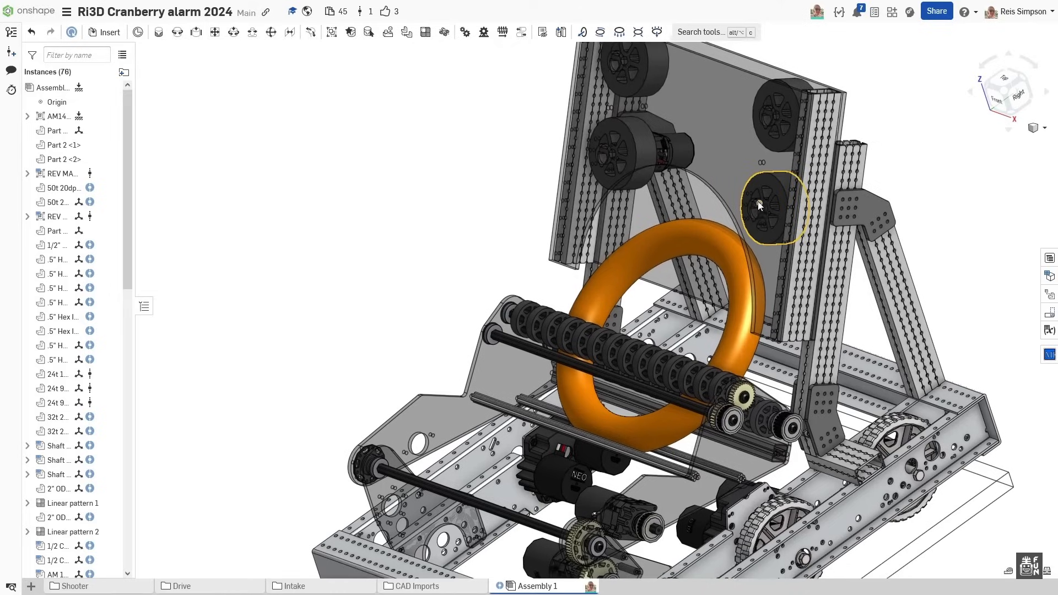
{"action": "left_click_drag", "start_coordinate": [759, 206], "coordinate": [729, 242]}
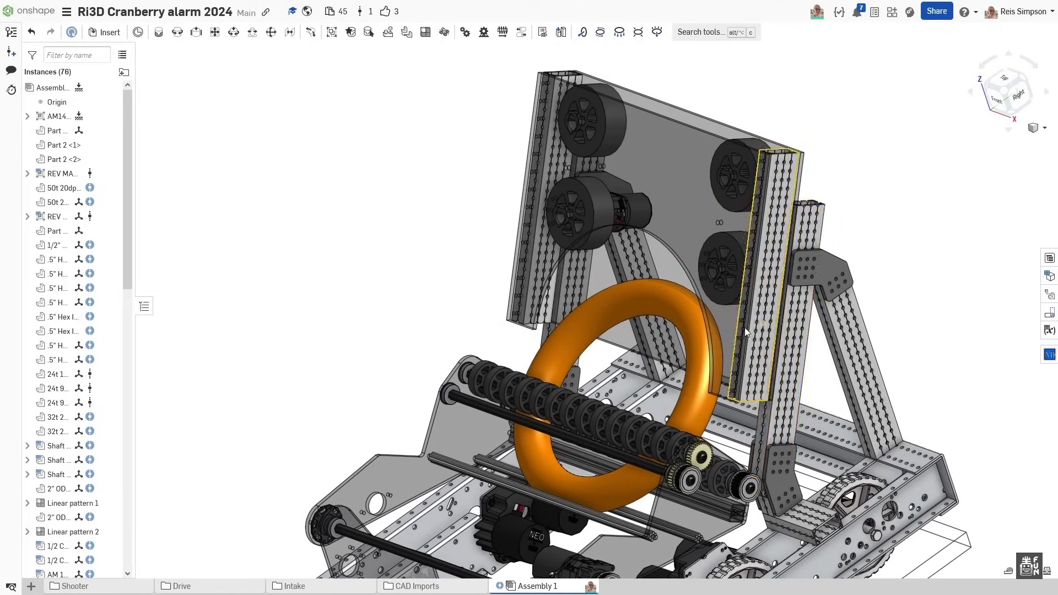
{"action": "left_click", "coordinate": [741, 326]}
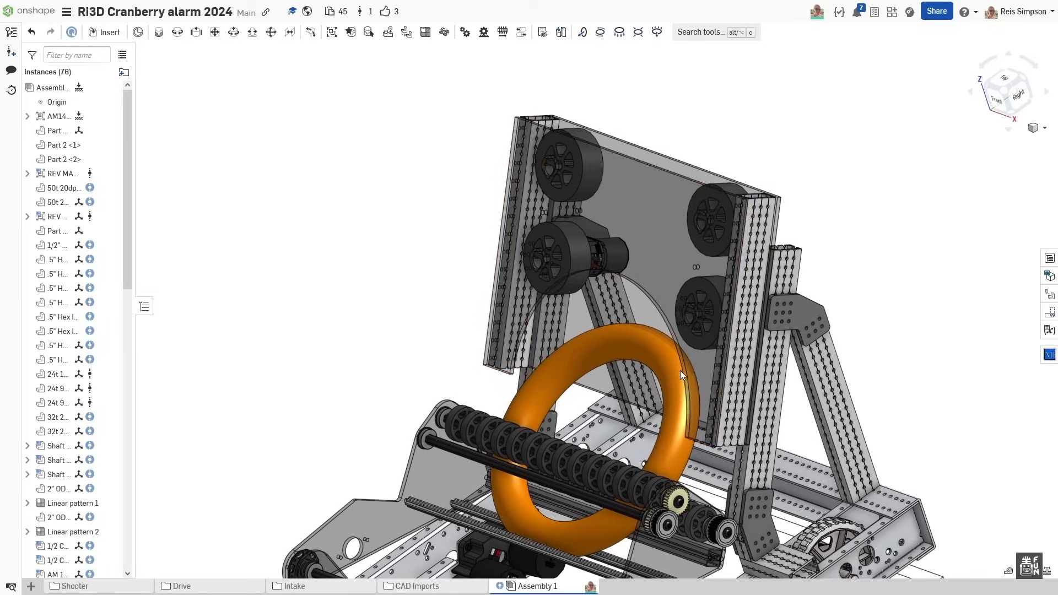
{"action": "left_click_drag", "start_coordinate": [682, 375], "coordinate": [705, 343]}
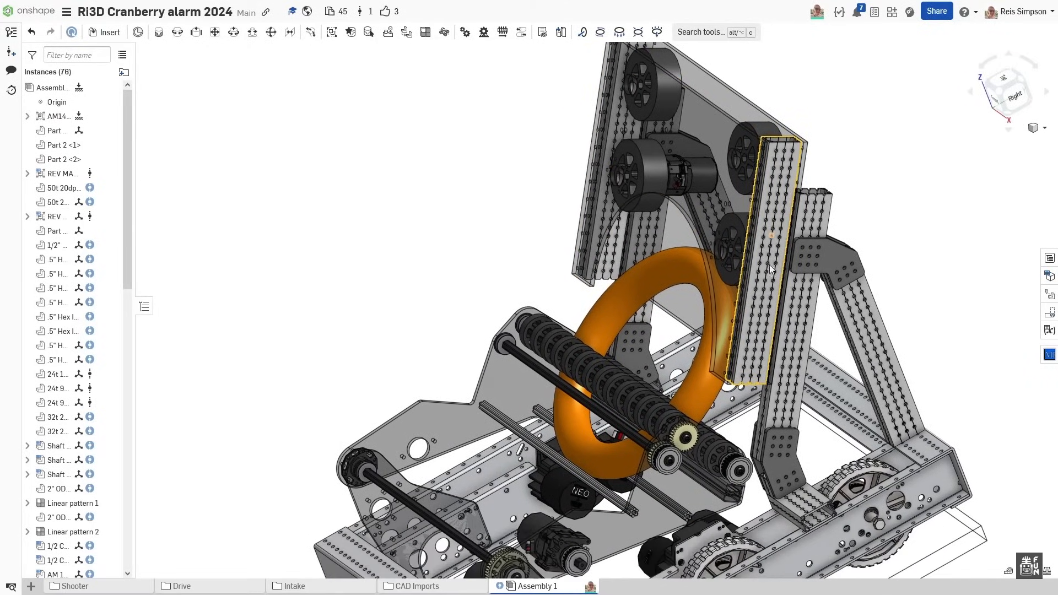
{"action": "left_click_drag", "start_coordinate": [769, 271], "coordinate": [729, 305]}
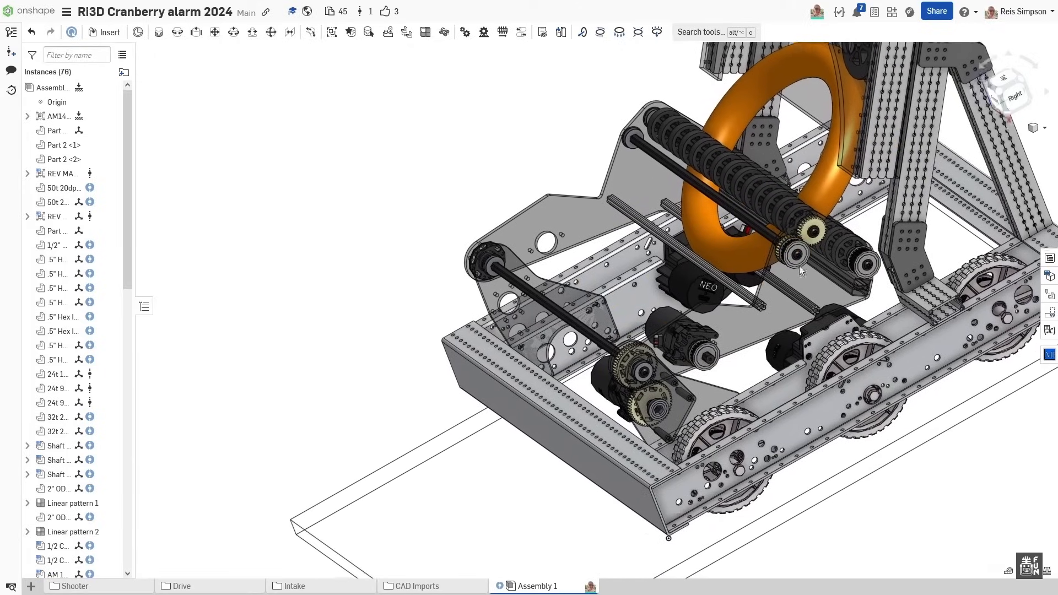
{"action": "left_click_drag", "start_coordinate": [795, 270], "coordinate": [756, 351]}
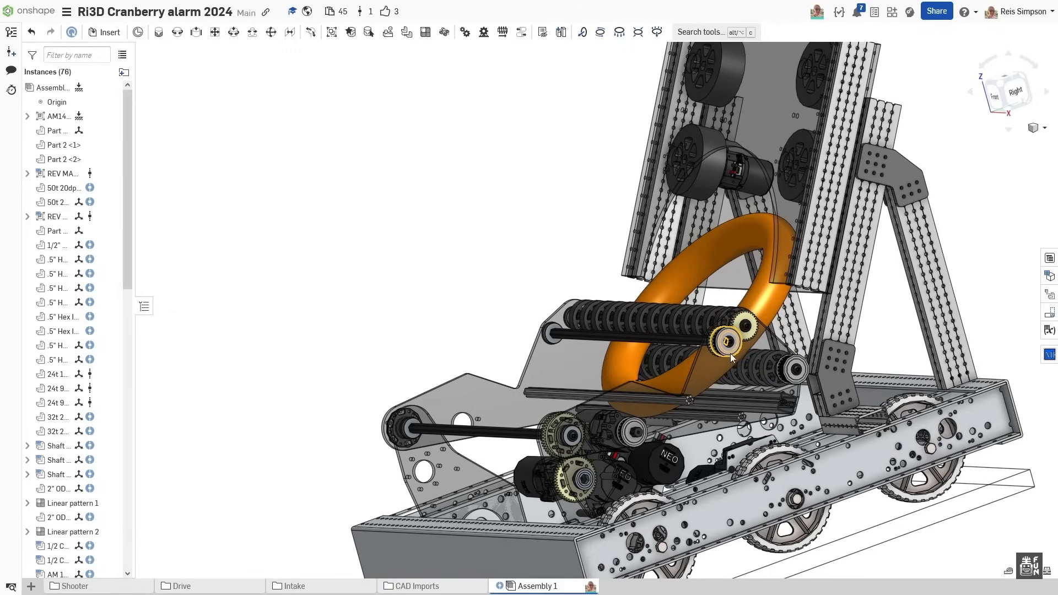
{"action": "left_click", "coordinate": [728, 342]}
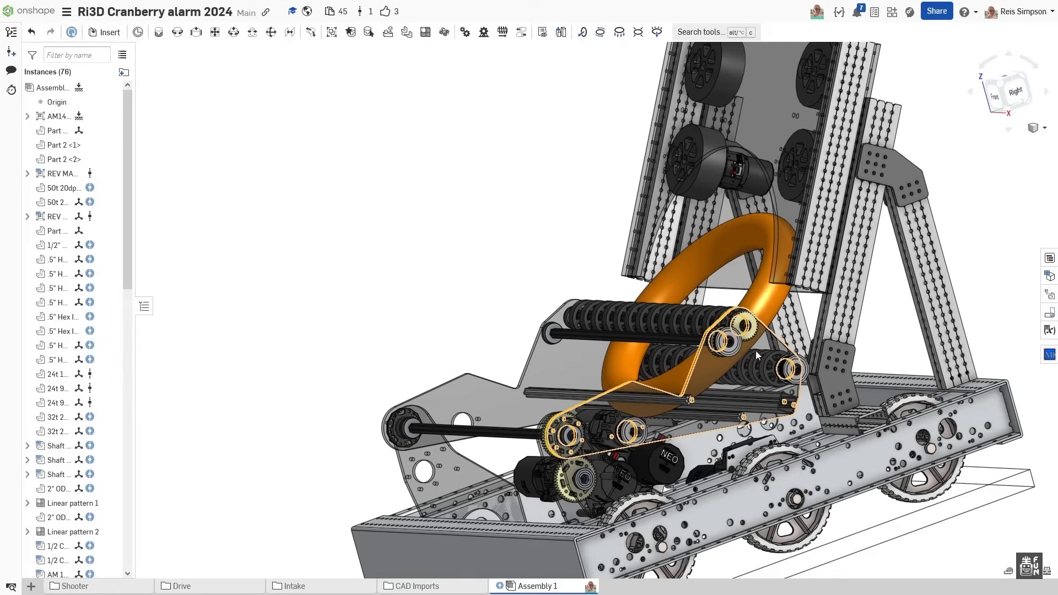
{"action": "mouse_move", "coordinate": [761, 363]}
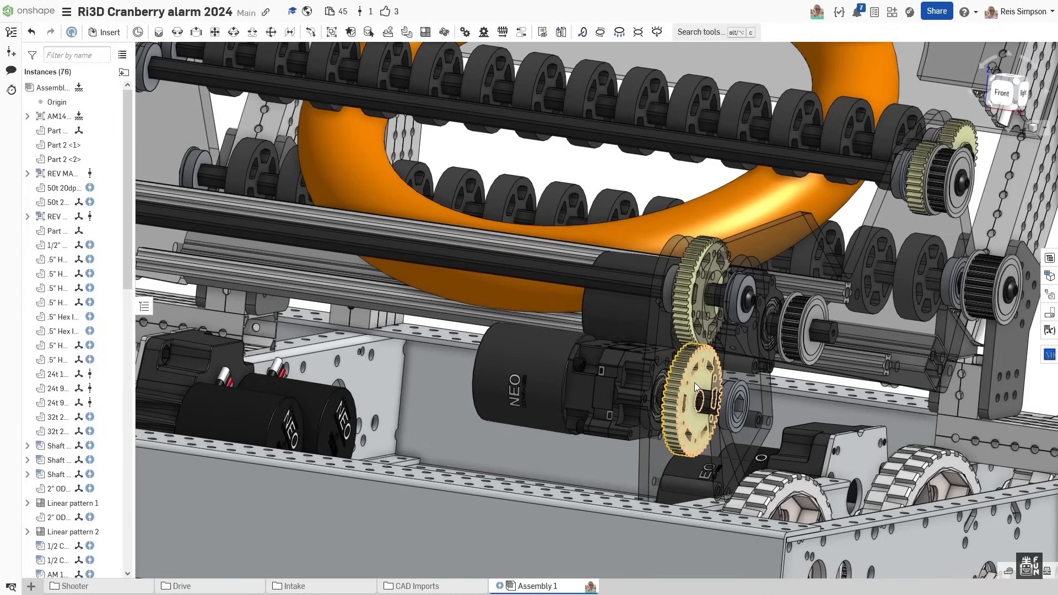
{"action": "left_click_drag", "start_coordinate": [695, 387], "coordinate": [746, 368]}
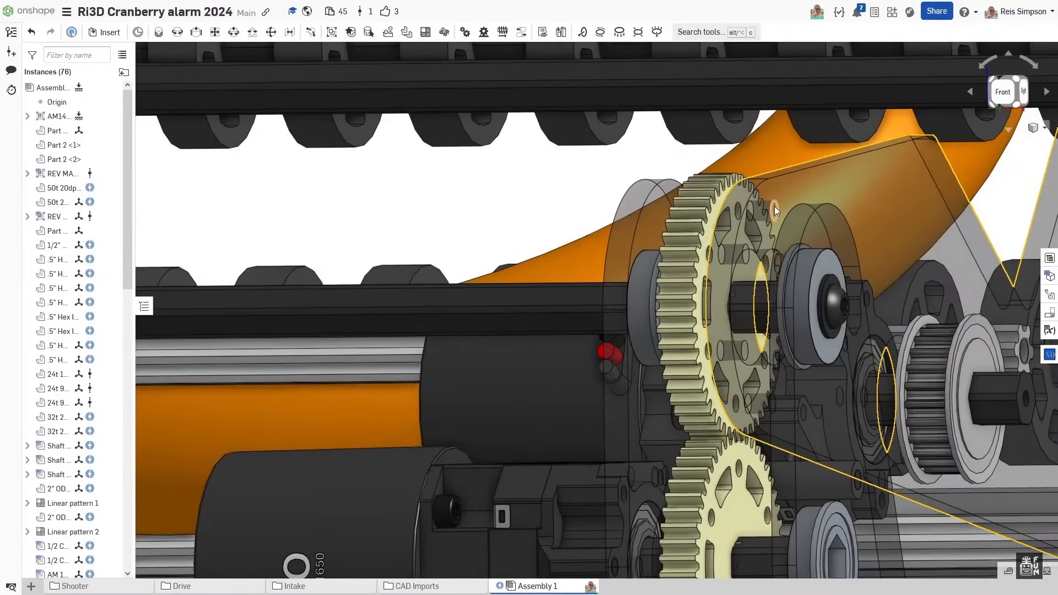
{"action": "left_click", "coordinate": [774, 209]}
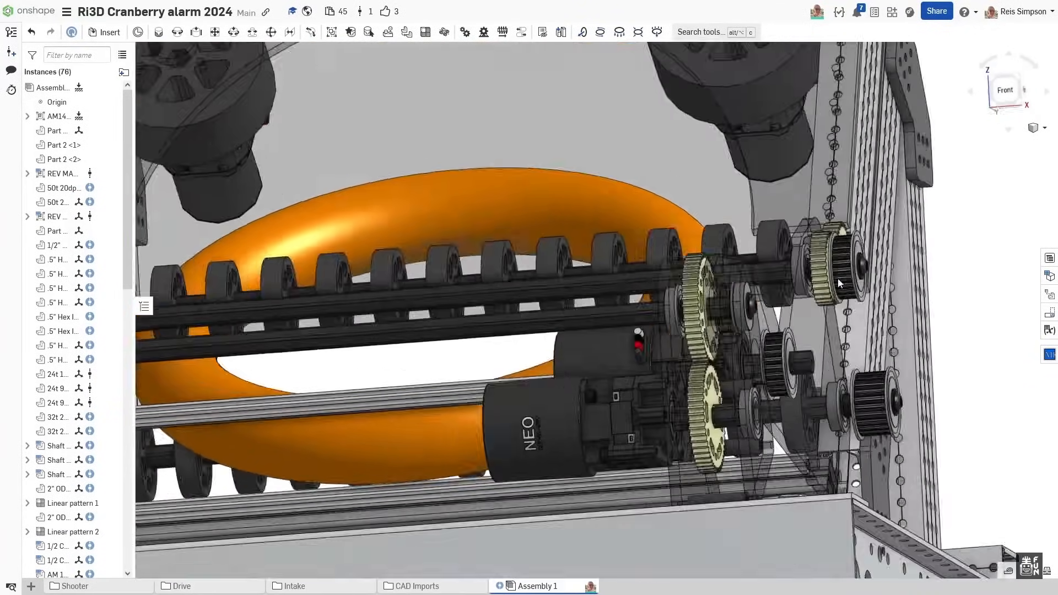
{"action": "left_click_drag", "start_coordinate": [840, 284], "coordinate": [709, 334]}
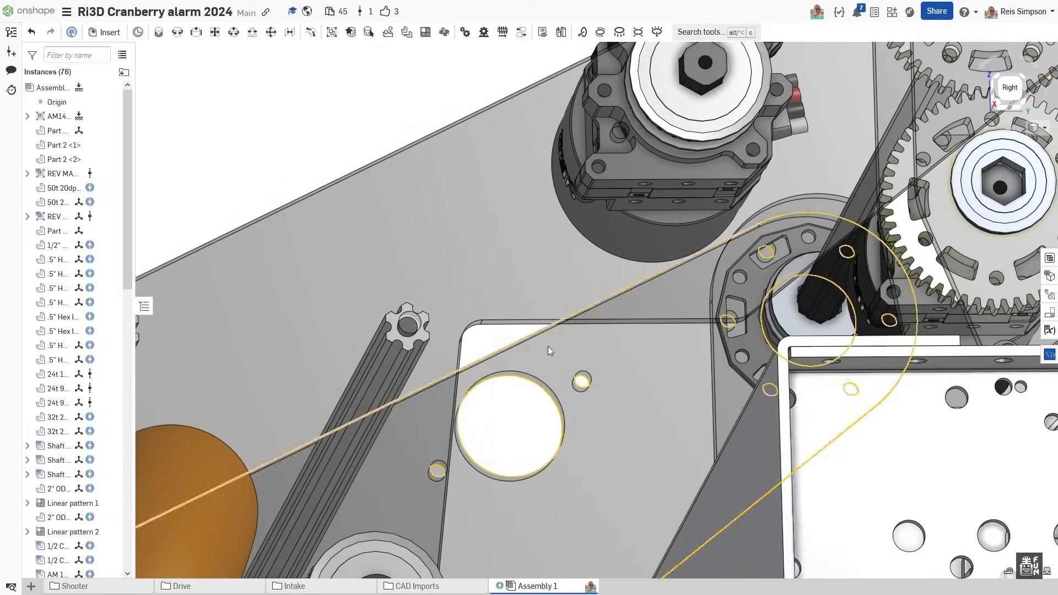
{"action": "left_click_drag", "start_coordinate": [550, 350], "coordinate": [719, 279]}
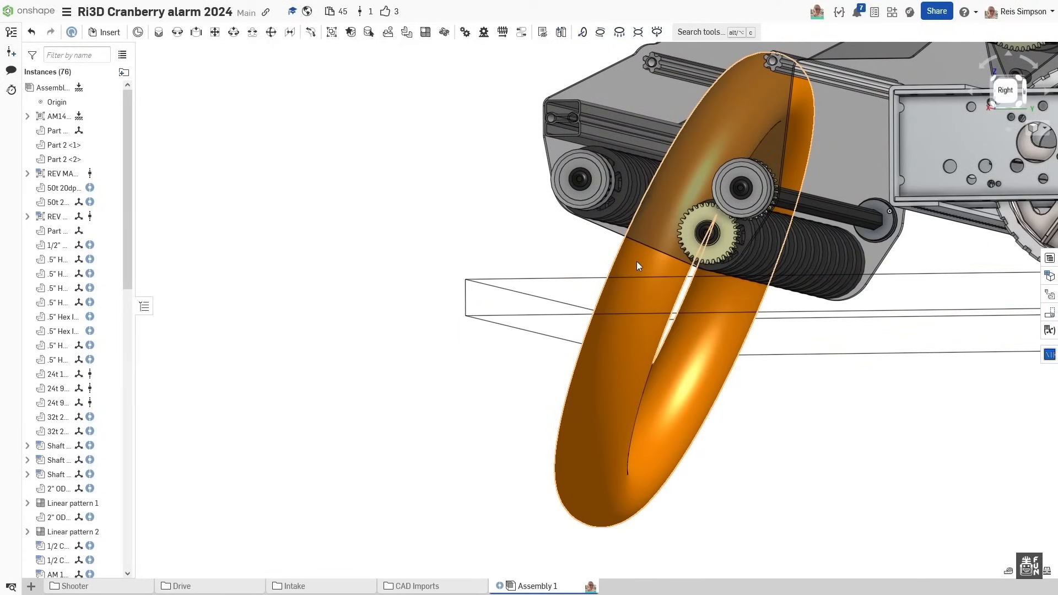
{"action": "left_click_drag", "start_coordinate": [638, 266], "coordinate": [480, 296]}
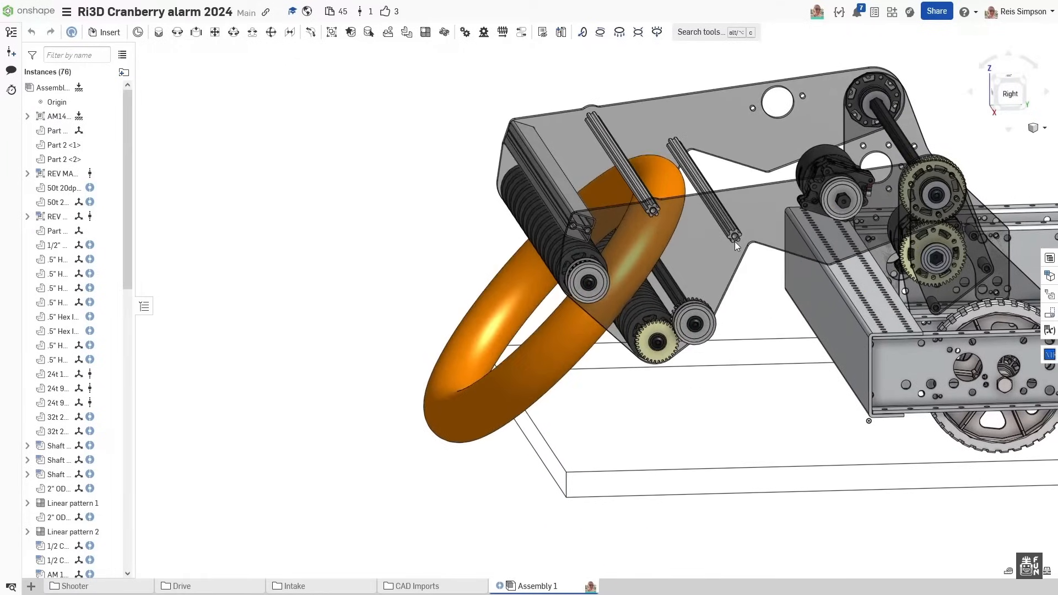
{"action": "left_click_drag", "start_coordinate": [735, 245], "coordinate": [453, 500]}
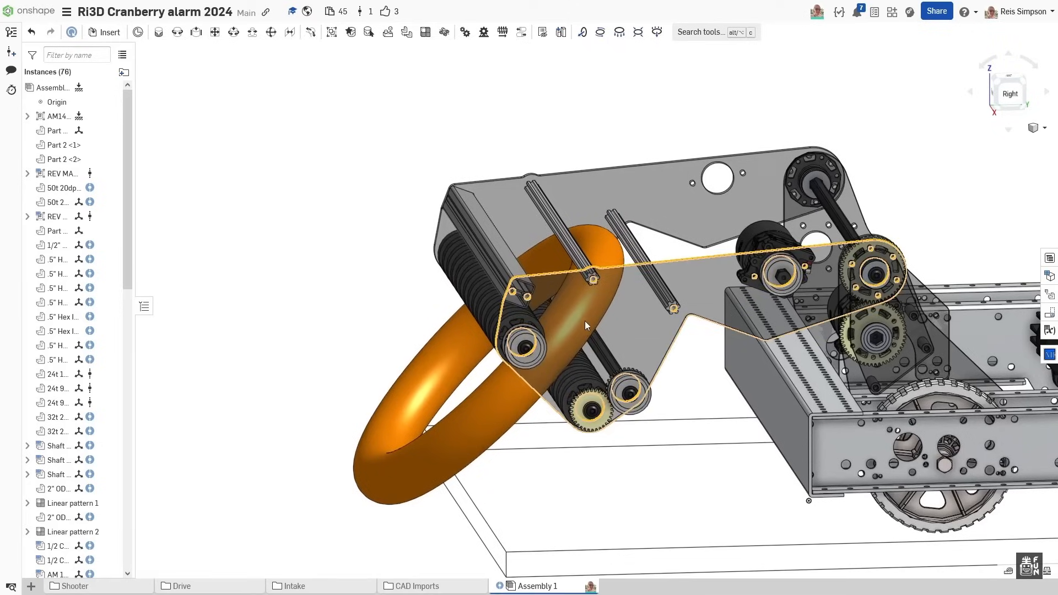
{"action": "left_click_drag", "start_coordinate": [585, 324], "coordinate": [626, 351]}
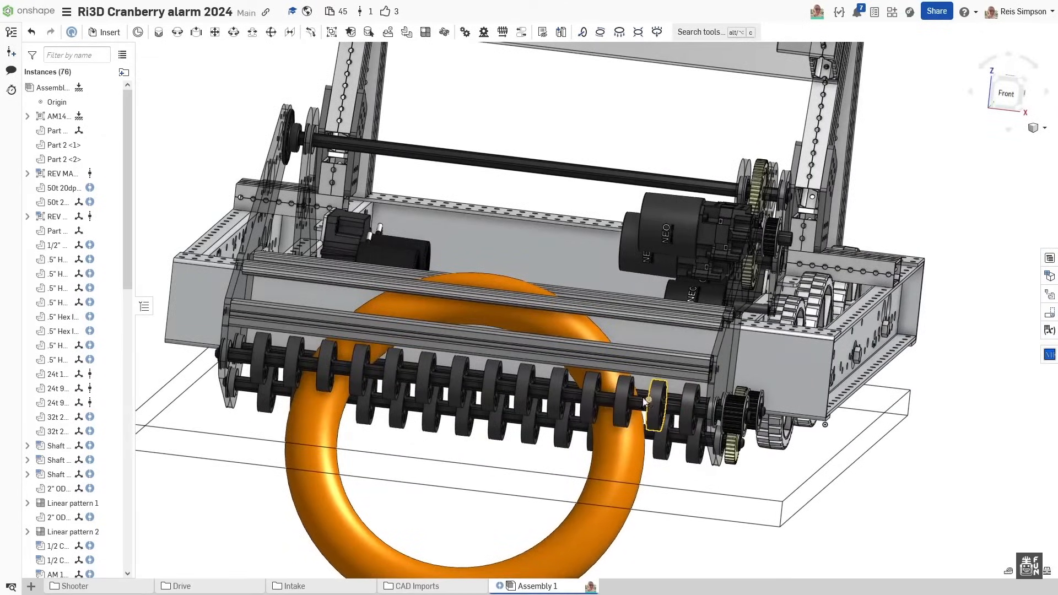
{"action": "left_click", "coordinate": [646, 404]}
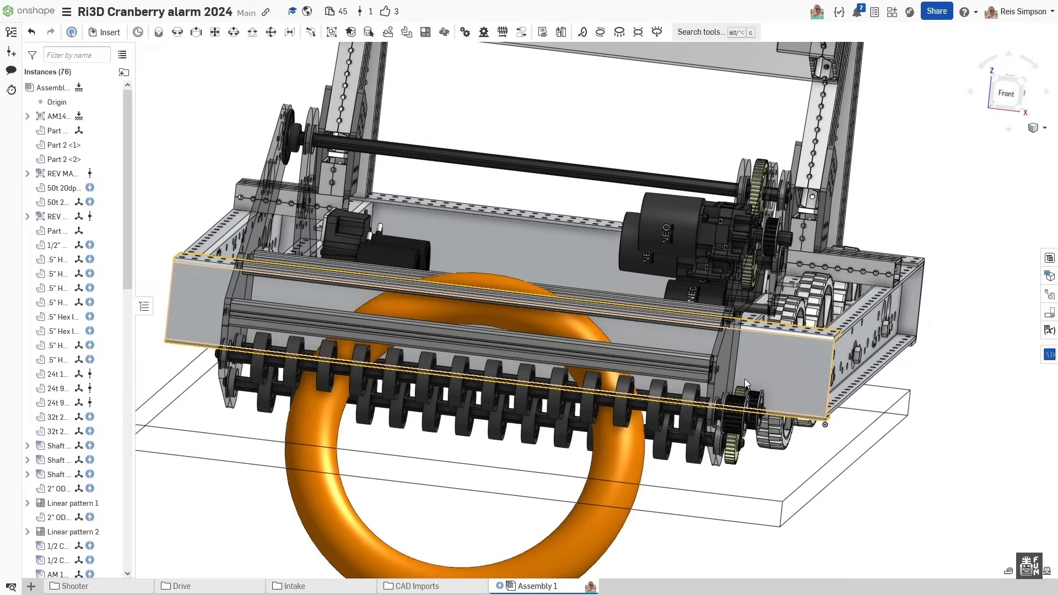
{"action": "left_click", "coordinate": [738, 410]}
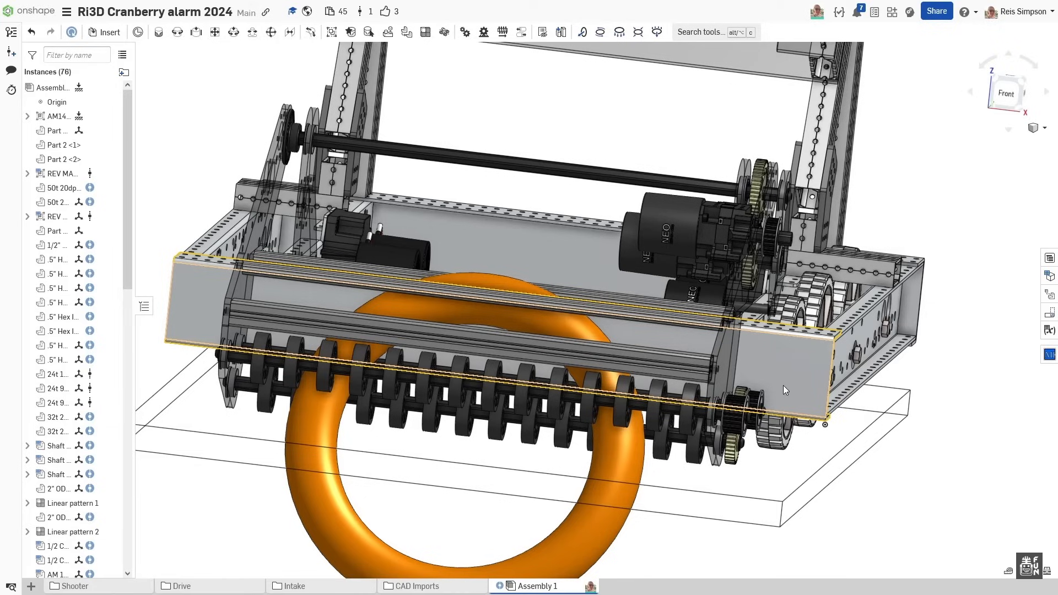
{"action": "left_click", "coordinate": [687, 366]}
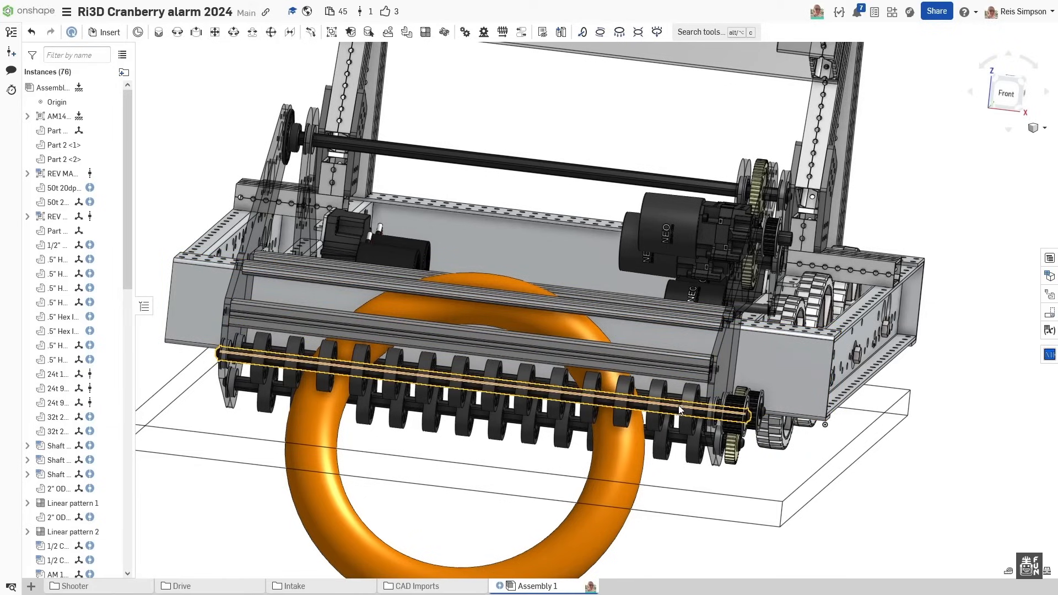
{"action": "left_click_drag", "start_coordinate": [680, 410], "coordinate": [767, 370]}
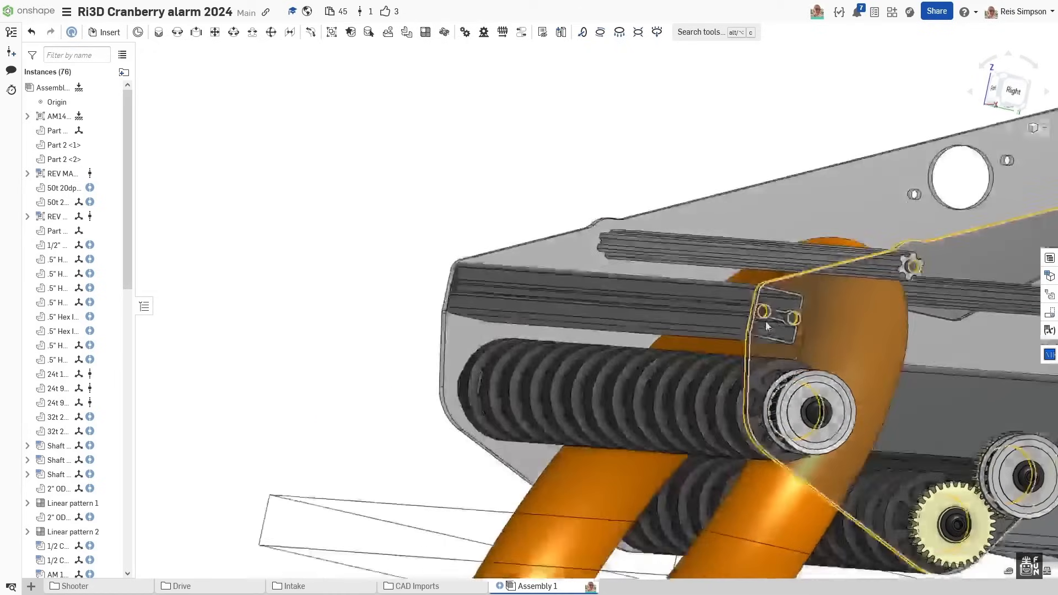
{"action": "scroll", "scroll_direction": "up", "scroll_amount": 3}
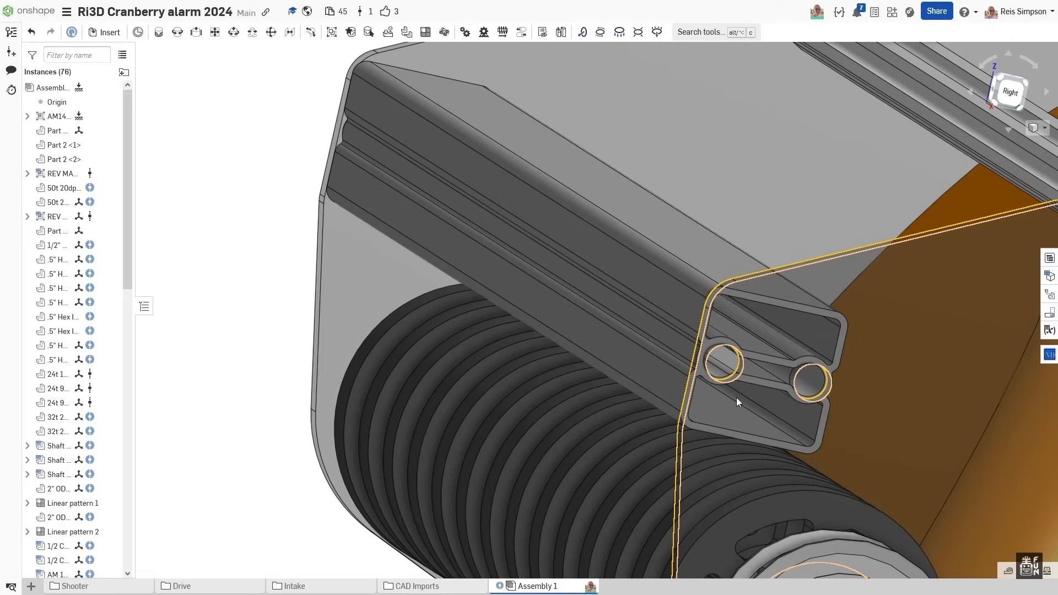
{"action": "mouse_move", "coordinate": [753, 411]}
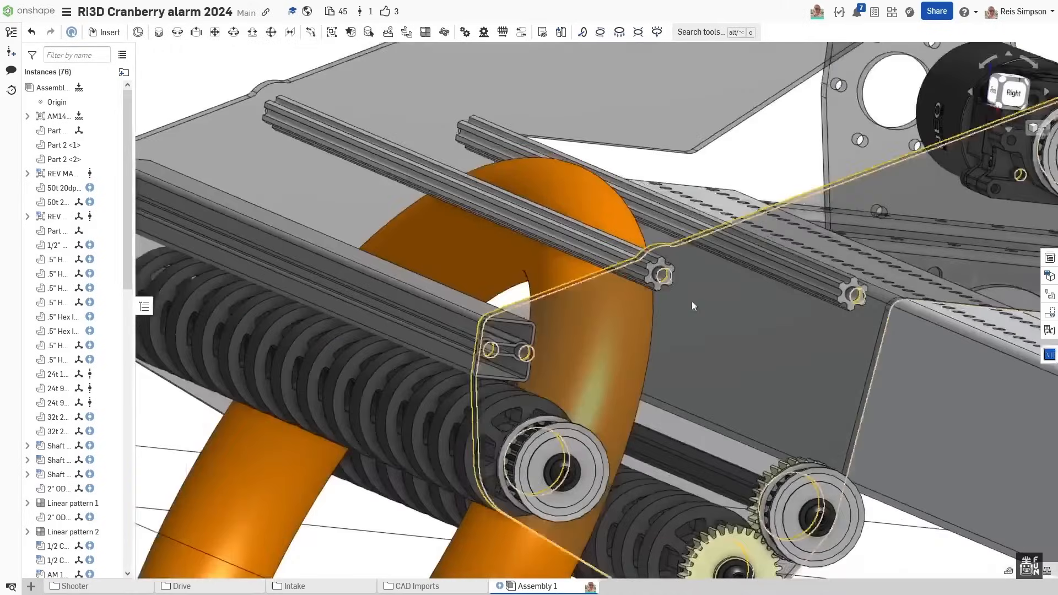
{"action": "left_click_drag", "start_coordinate": [692, 305], "coordinate": [685, 217]}
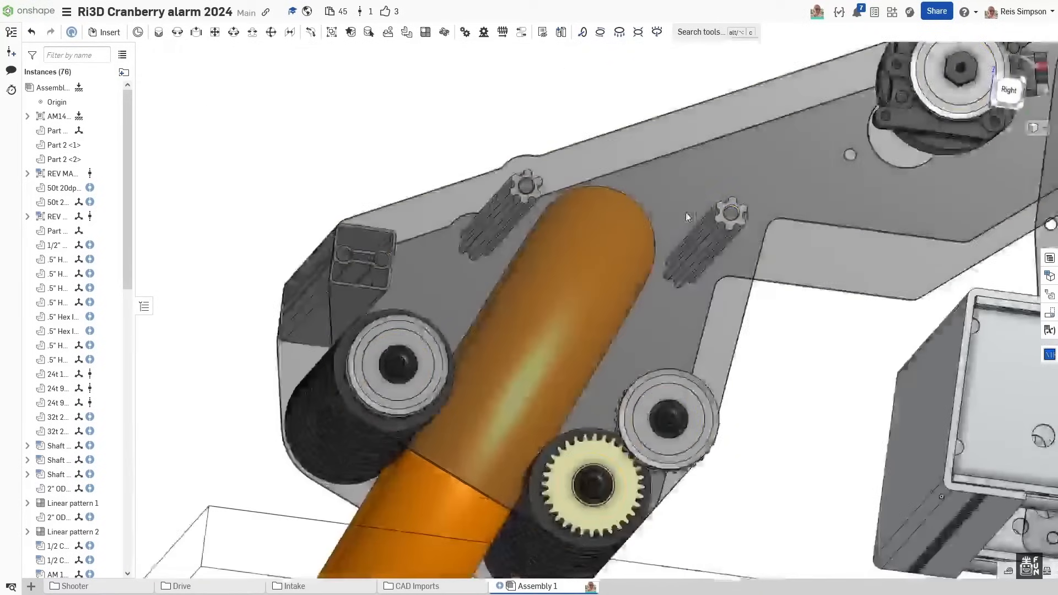
{"action": "left_click", "coordinate": [679, 221]}
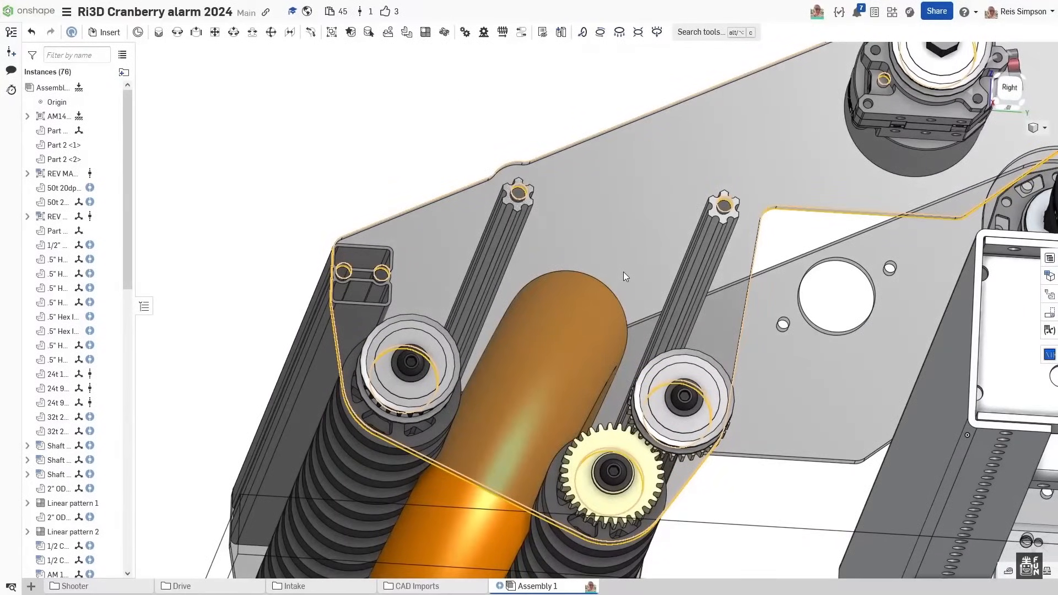
{"action": "left_click_drag", "start_coordinate": [624, 277], "coordinate": [570, 260]}
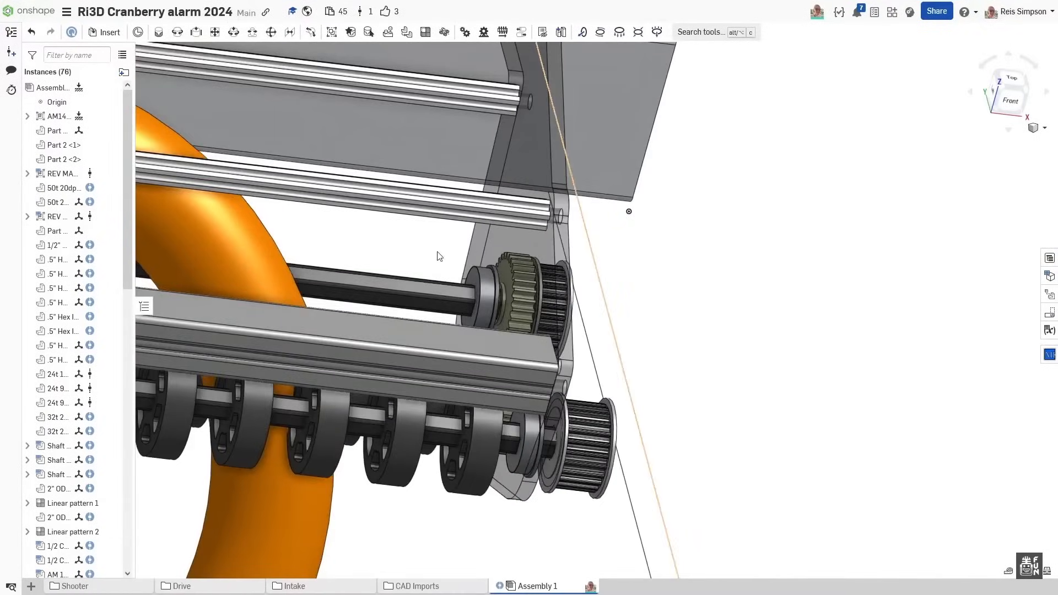
{"action": "left_click_drag", "start_coordinate": [439, 257], "coordinate": [584, 401]}
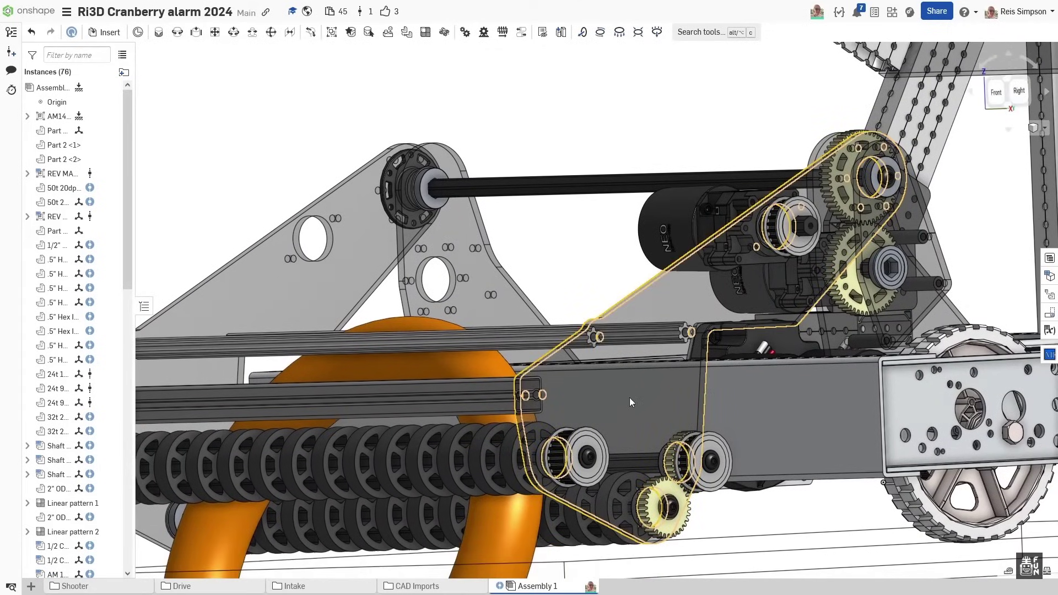
{"action": "left_click_drag", "start_coordinate": [631, 402], "coordinate": [742, 263]}
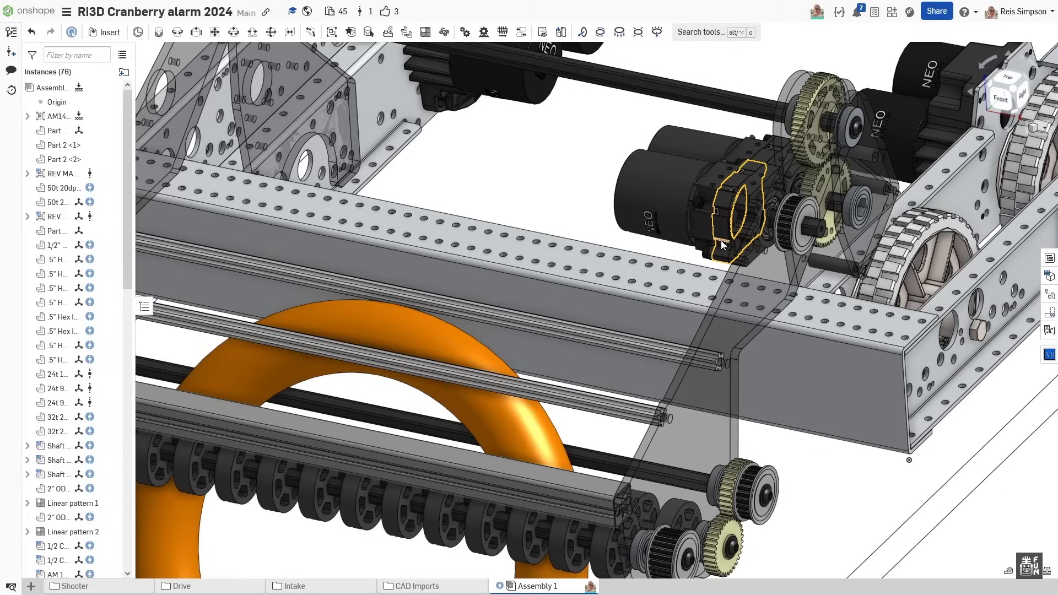
{"action": "left_click_drag", "start_coordinate": [722, 245], "coordinate": [796, 282]}
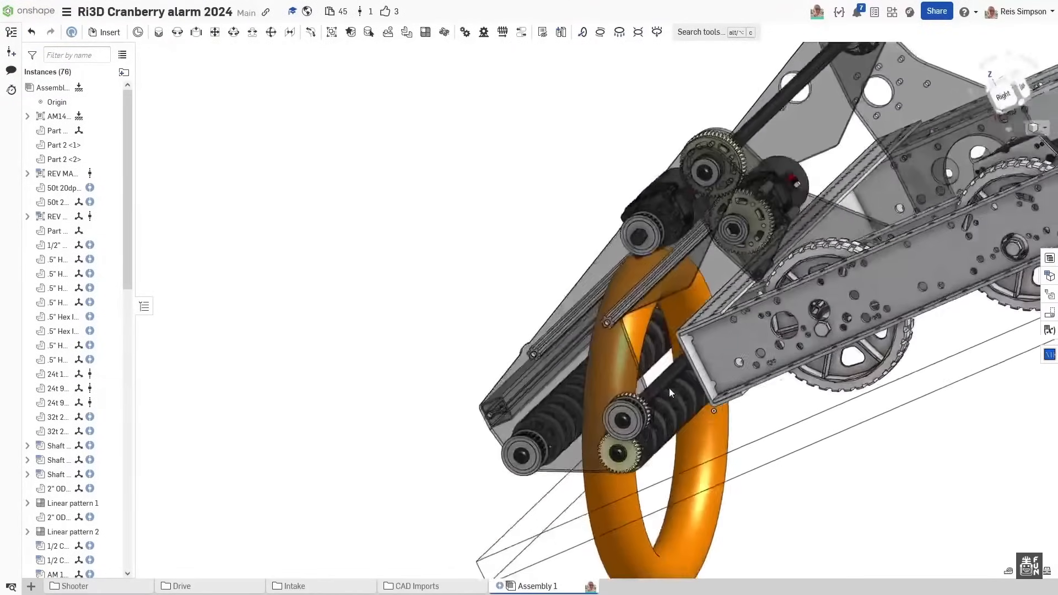
{"action": "left_click_drag", "start_coordinate": [671, 394], "coordinate": [775, 389]}
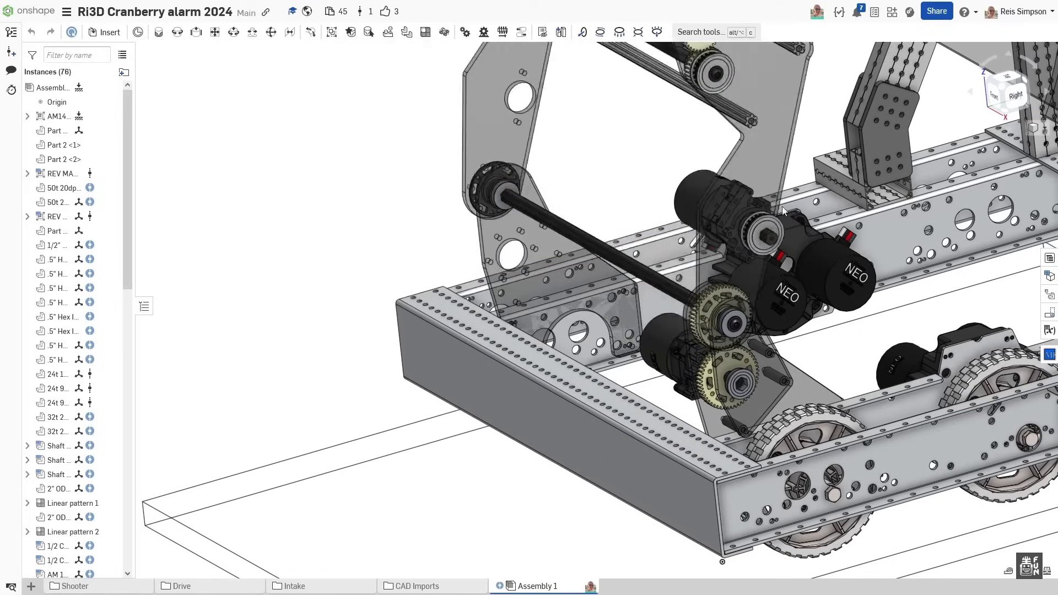
{"action": "left_click_drag", "start_coordinate": [783, 210], "coordinate": [796, 273]}
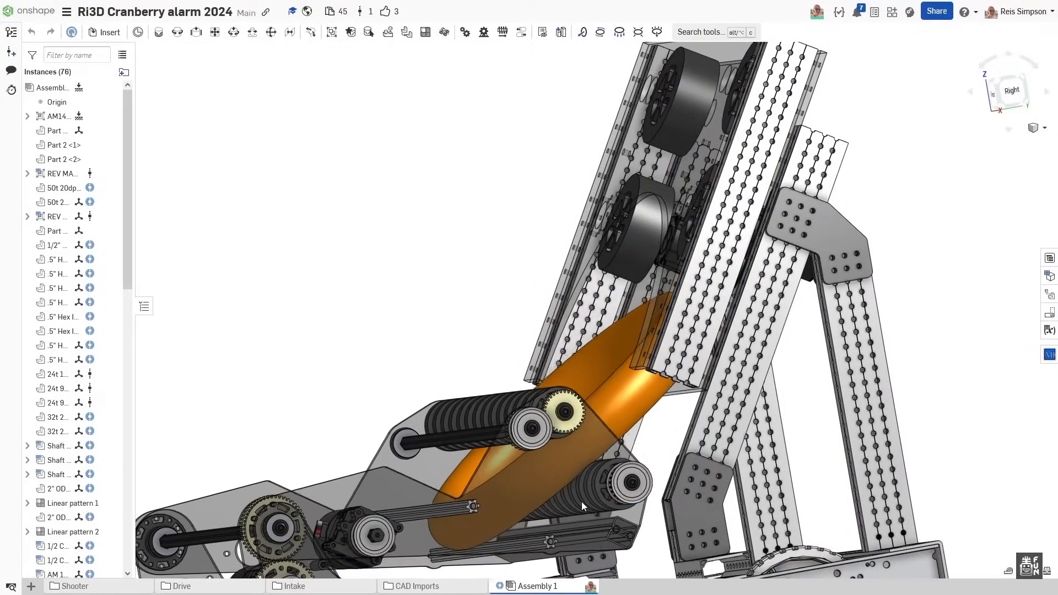
{"action": "left_click_drag", "start_coordinate": [581, 506], "coordinate": [631, 394]}
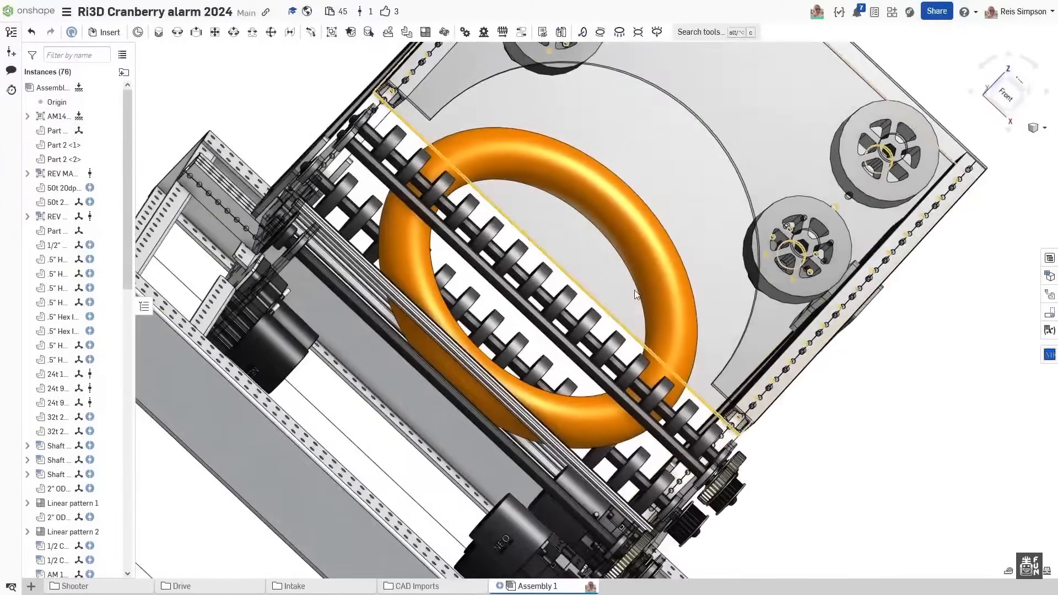
{"action": "left_click_drag", "start_coordinate": [635, 294], "coordinate": [655, 351]}
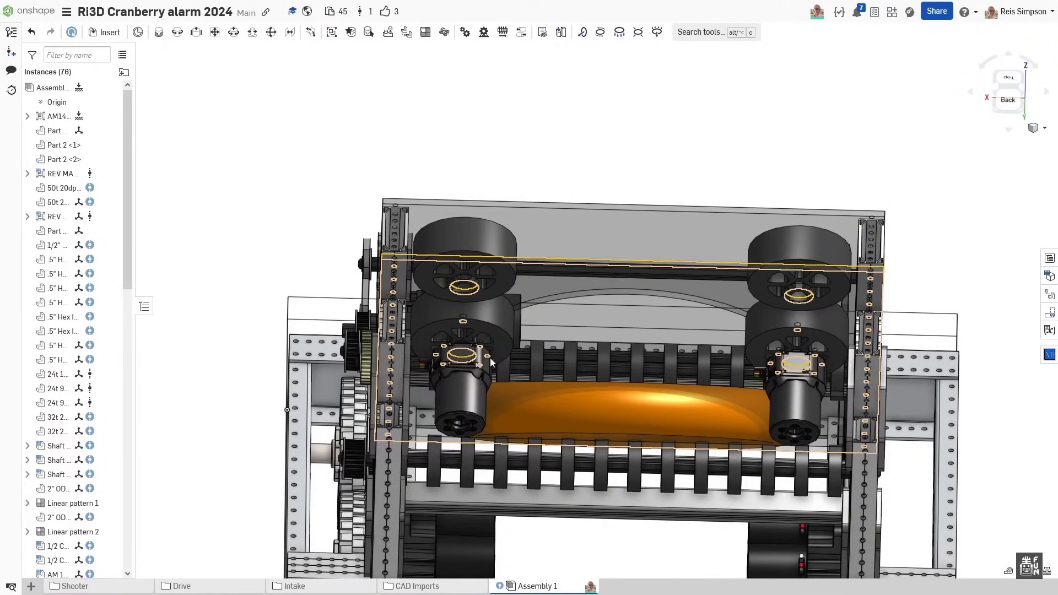
{"action": "left_click_drag", "start_coordinate": [492, 362], "coordinate": [528, 300]}
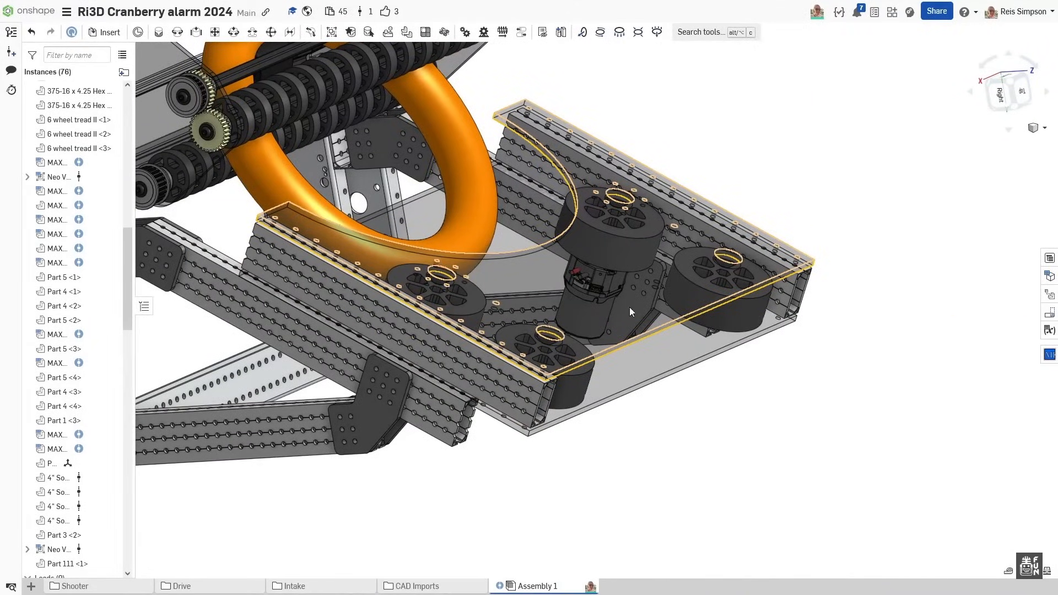
{"action": "left_click_drag", "start_coordinate": [630, 312], "coordinate": [603, 289]}
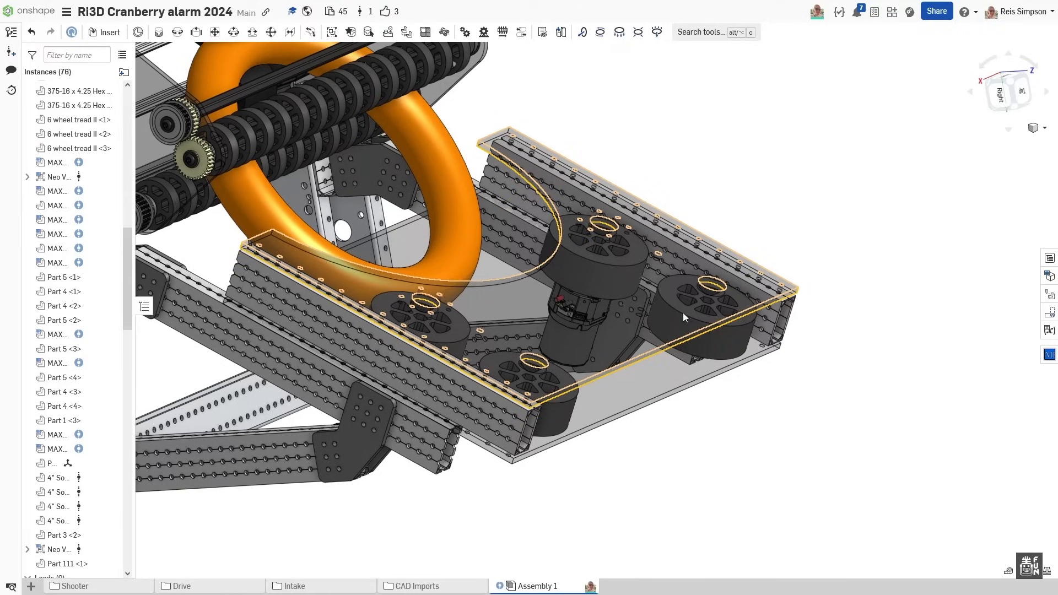
{"action": "mouse_move", "coordinate": [719, 315]}
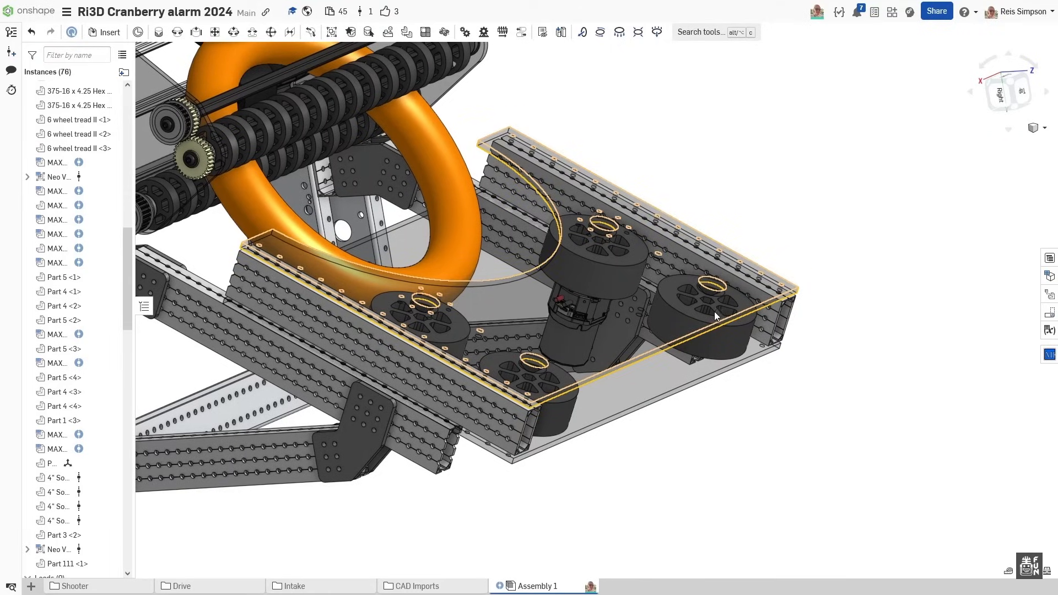
{"action": "mouse_move", "coordinate": [609, 255]}
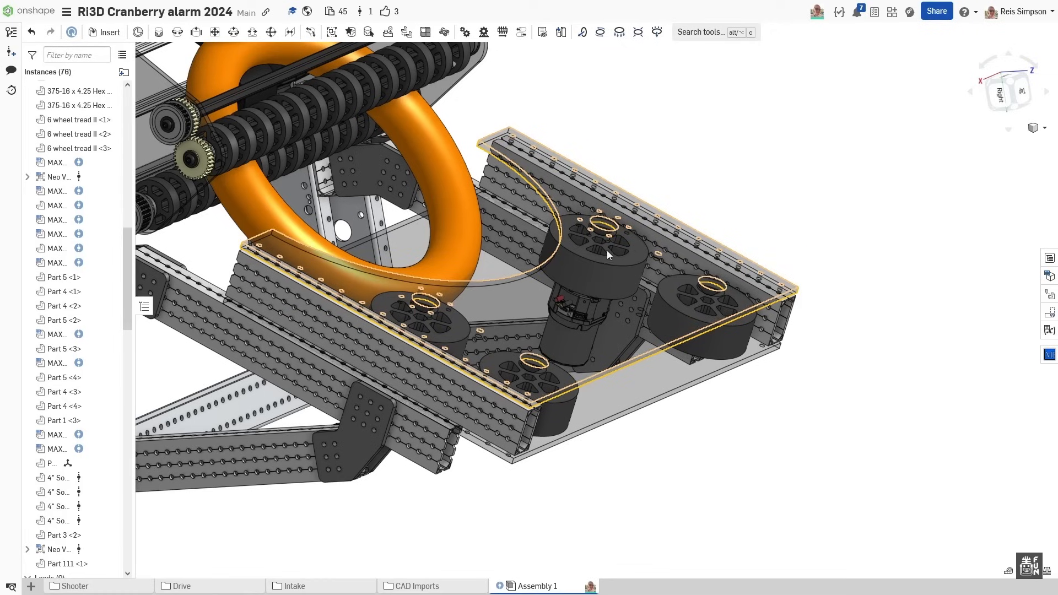
{"action": "mouse_move", "coordinate": [644, 326]}
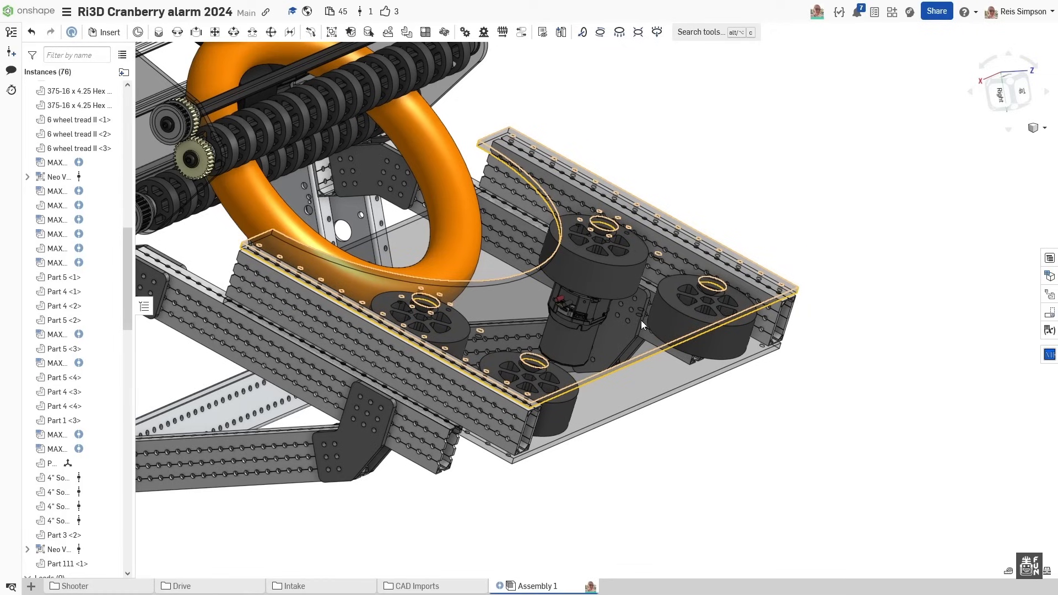
{"action": "left_click_drag", "start_coordinate": [641, 324], "coordinate": [681, 308]}
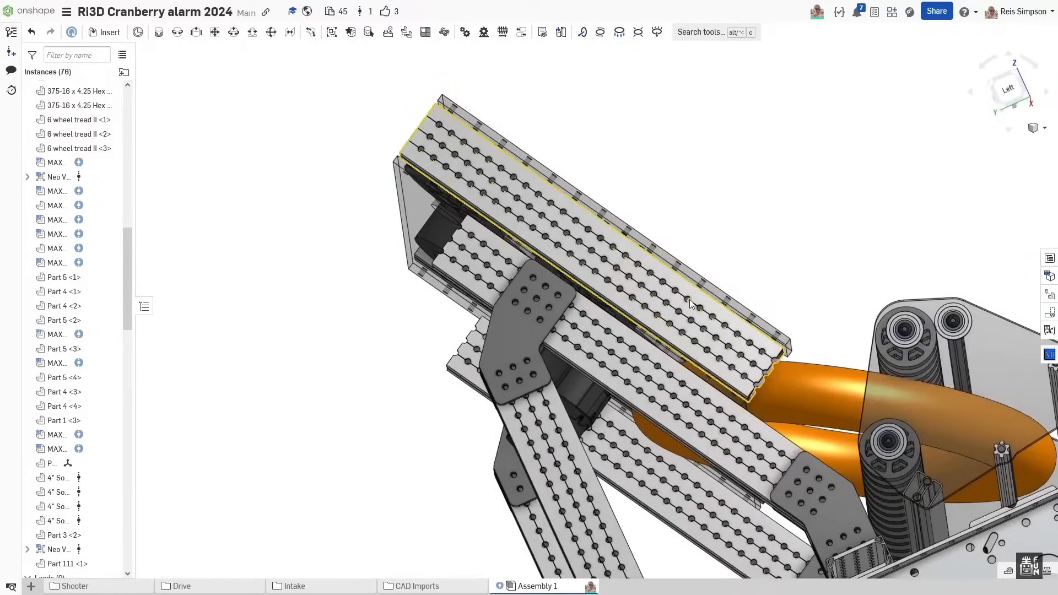
{"action": "left_click_drag", "start_coordinate": [688, 304], "coordinate": [661, 233]}
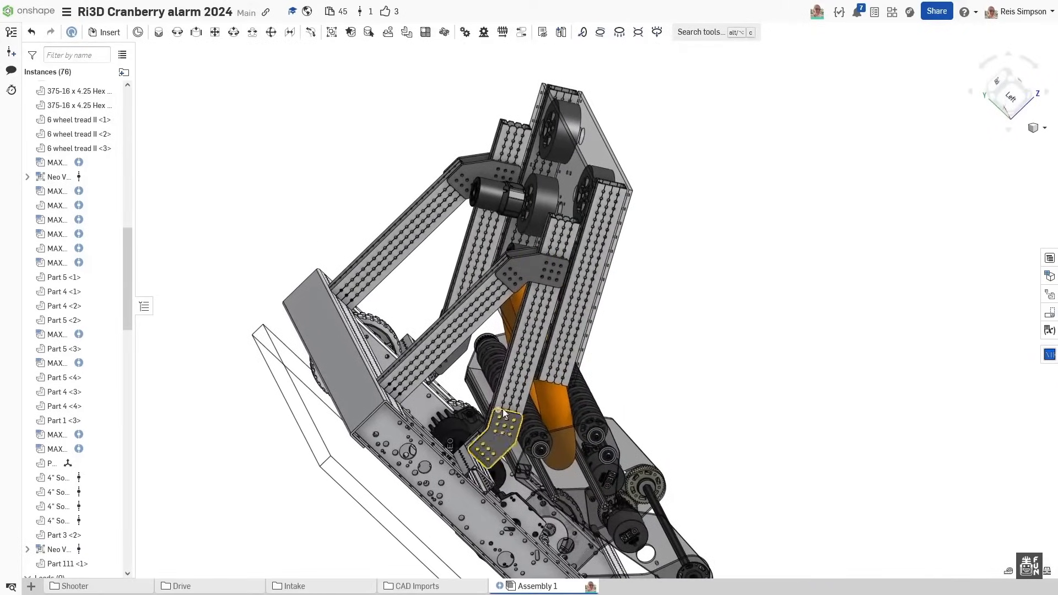
{"action": "left_click", "coordinate": [523, 405]}
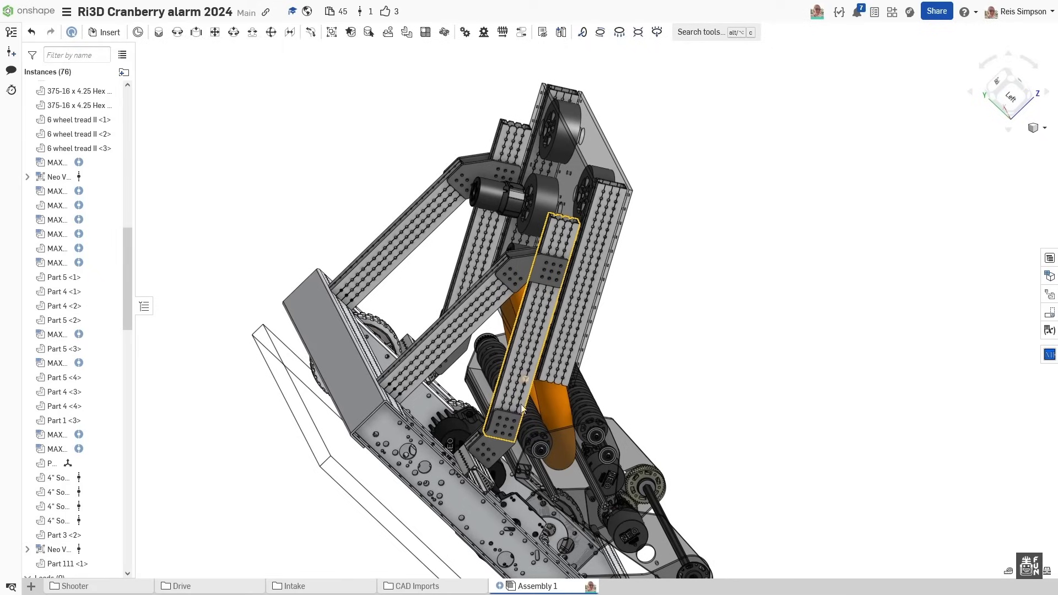
{"action": "left_click", "coordinate": [542, 280]}
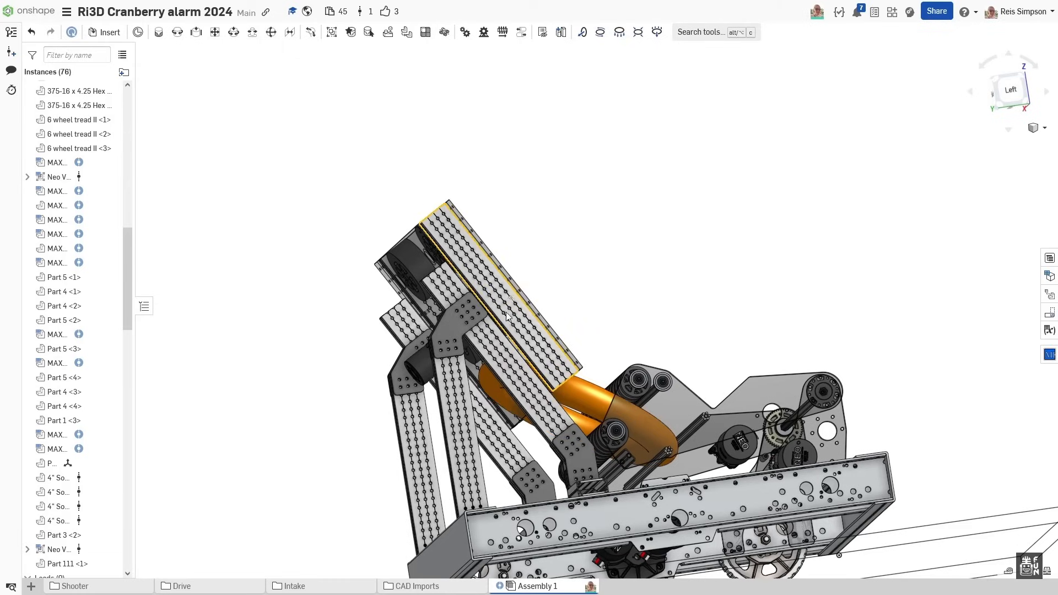
{"action": "left_click", "coordinate": [459, 326]}
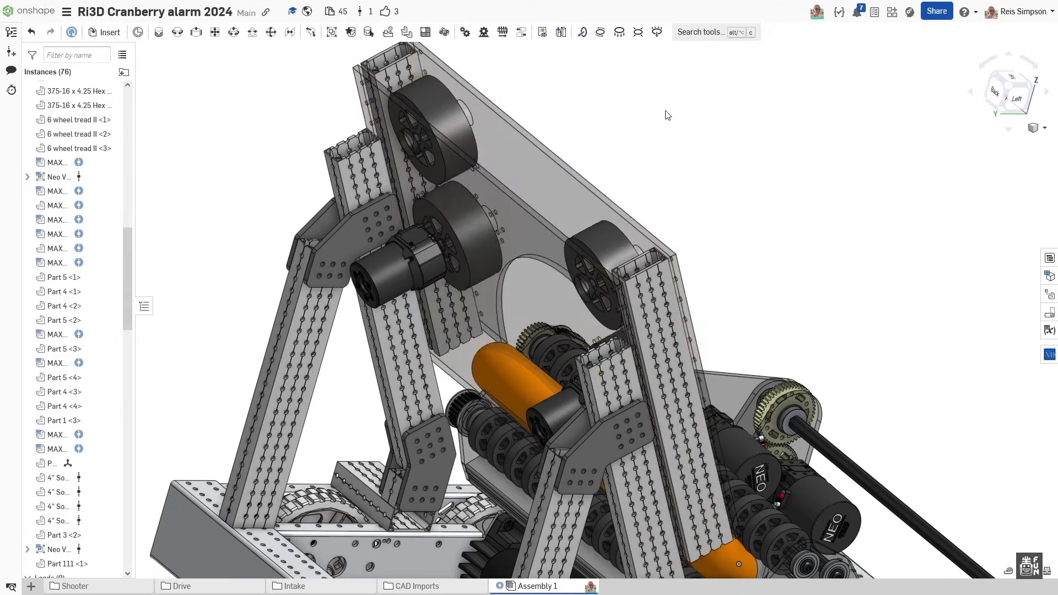
{"action": "left_click_drag", "start_coordinate": [664, 115], "coordinate": [715, 204]}
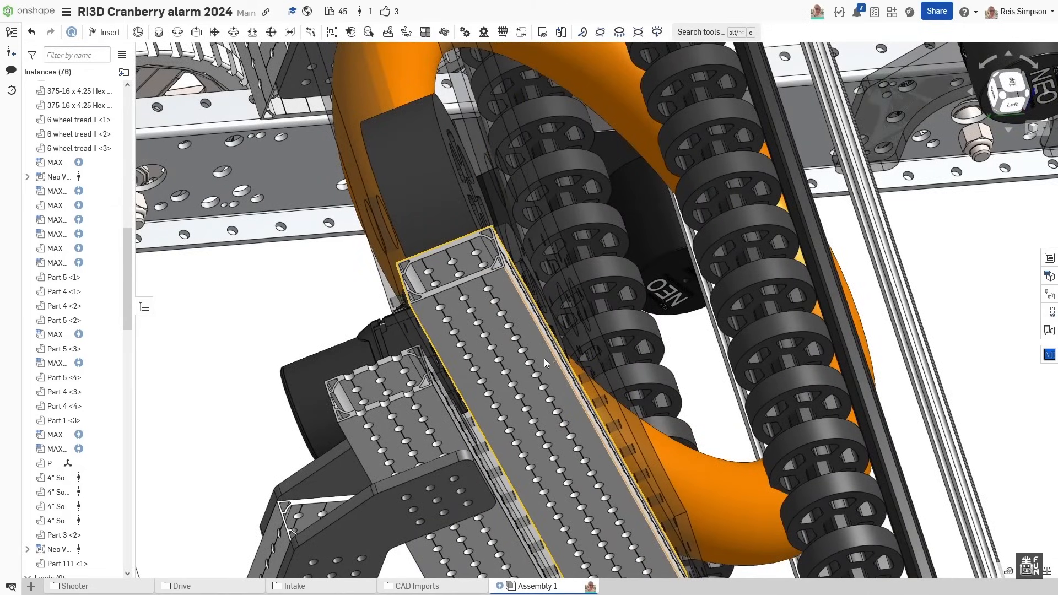
{"action": "left_click_drag", "start_coordinate": [546, 363], "coordinate": [579, 407]}
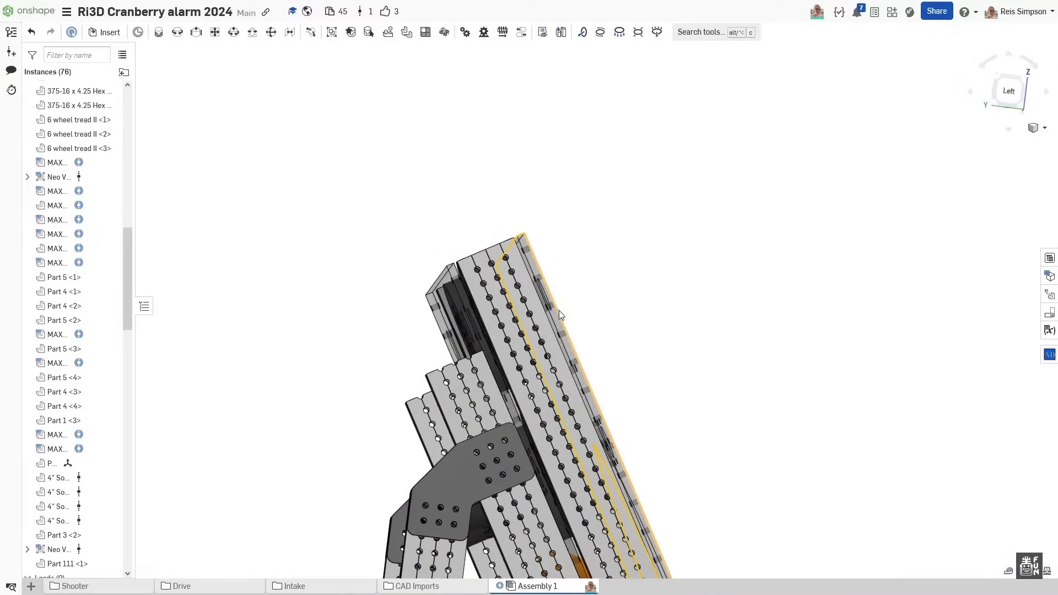
{"action": "left_click", "coordinate": [557, 315]}
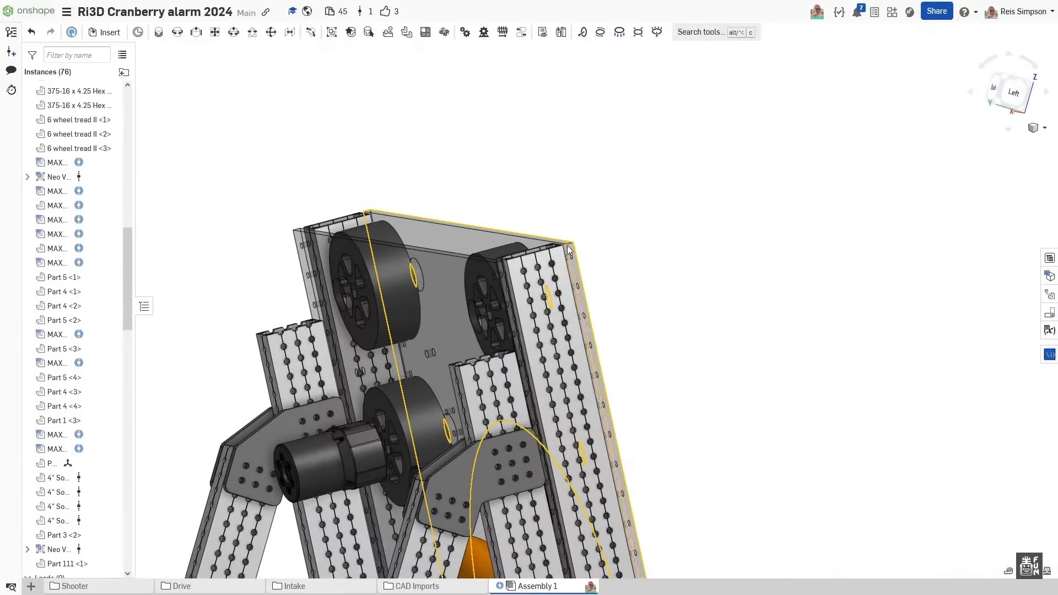
{"action": "left_click", "coordinate": [687, 256]}
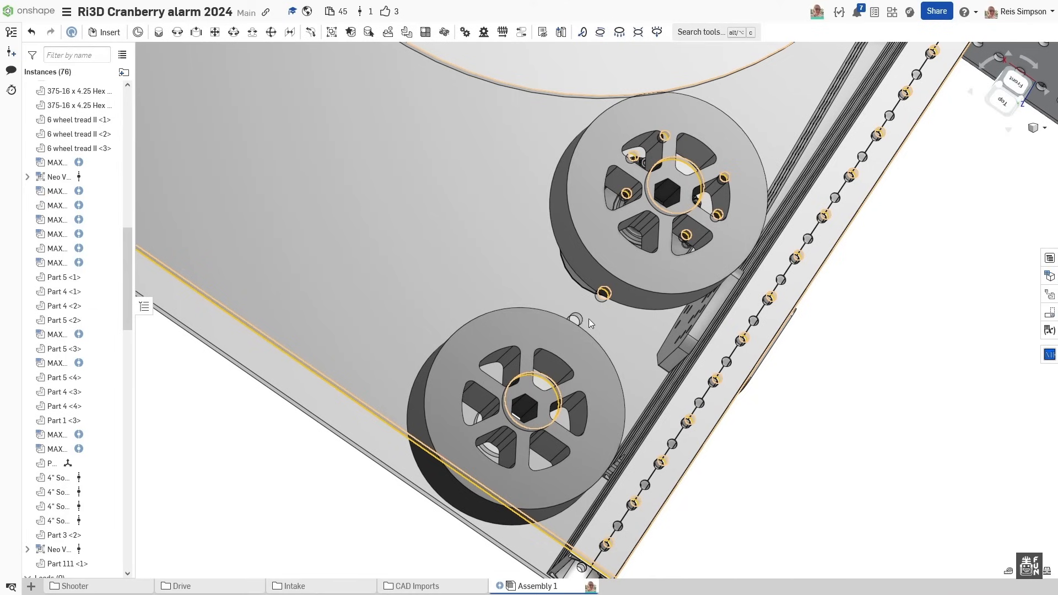
{"action": "left_click_drag", "start_coordinate": [588, 325], "coordinate": [598, 405]}
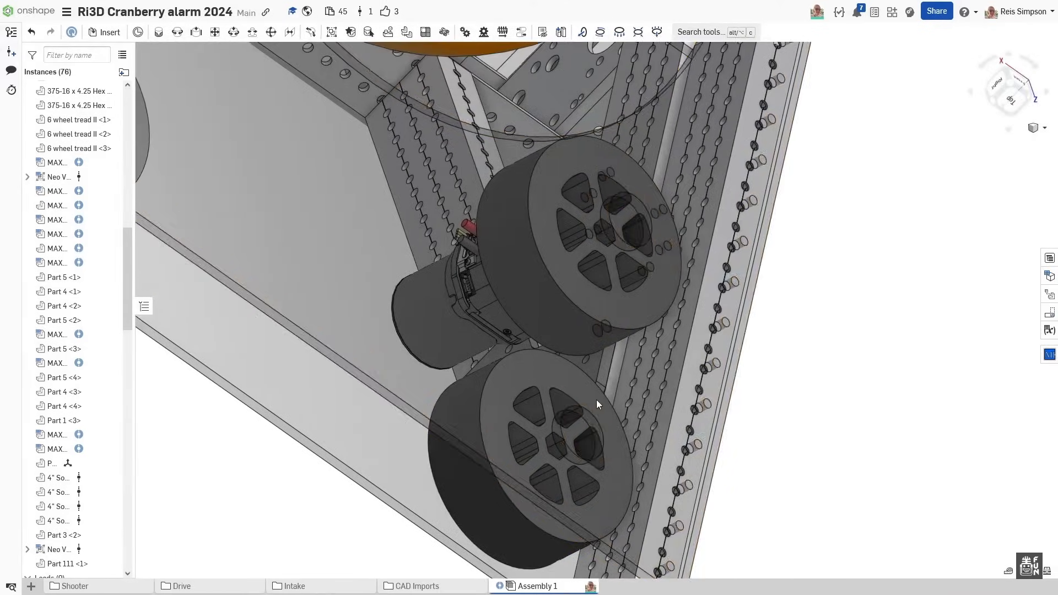